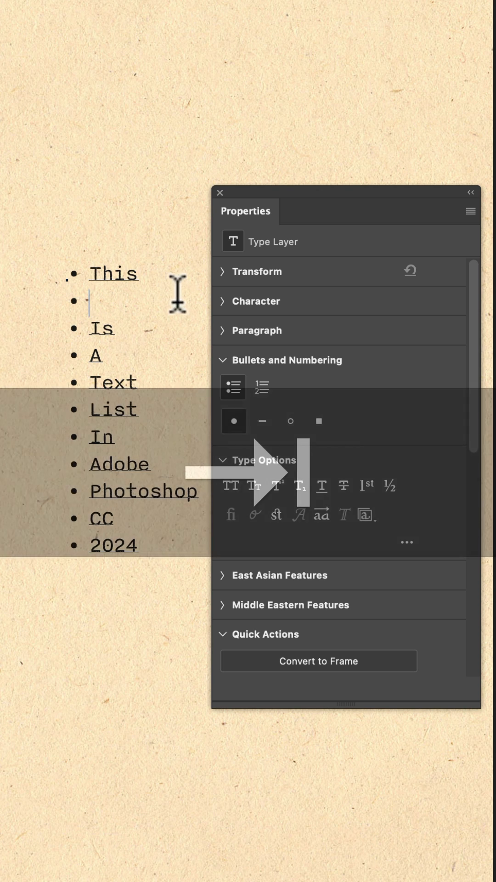
{"action": "left_click", "coordinate": [319, 421]}
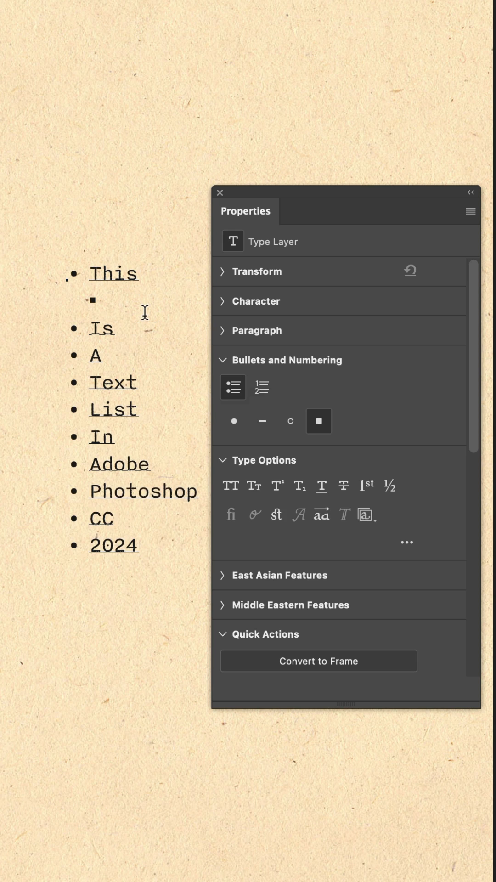
{"action": "left_click", "coordinate": [234, 421]}
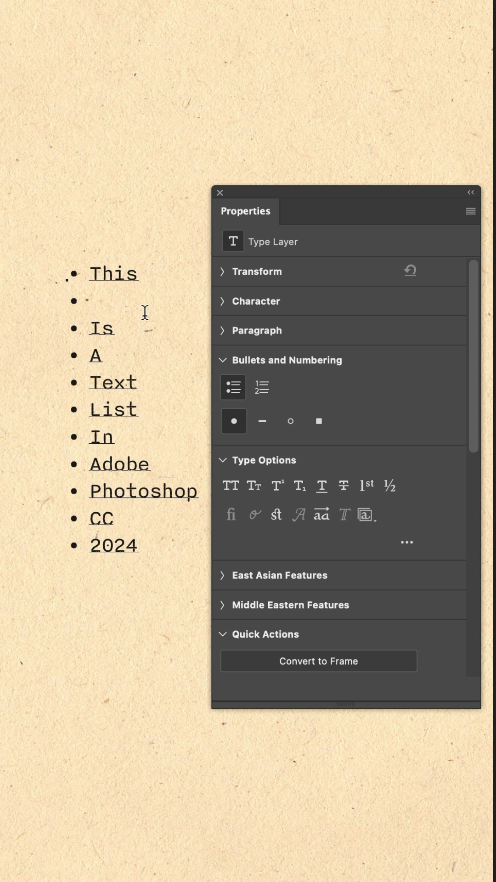